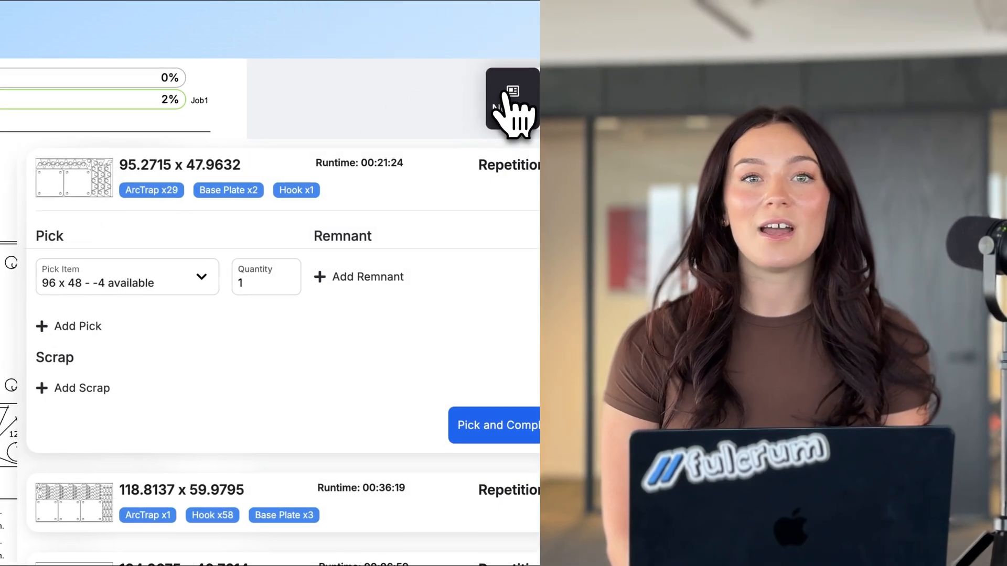
Step: Leave the nest picking screen for the order line item's production routing and $59.04 cost breakdown
{"action": "left_click", "coordinate": [512, 90]}
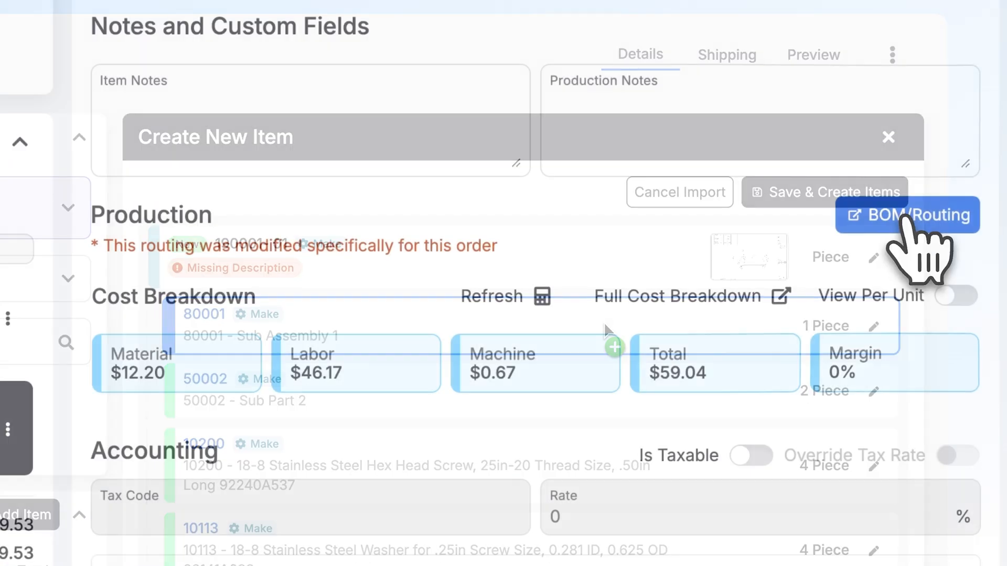
Step: In the BOM/Routing editor, add Bend and then Welding (searched as 'Weld') after Laser Cut on sub assembly 80001
{"action": "left_click", "coordinate": [906, 215]}
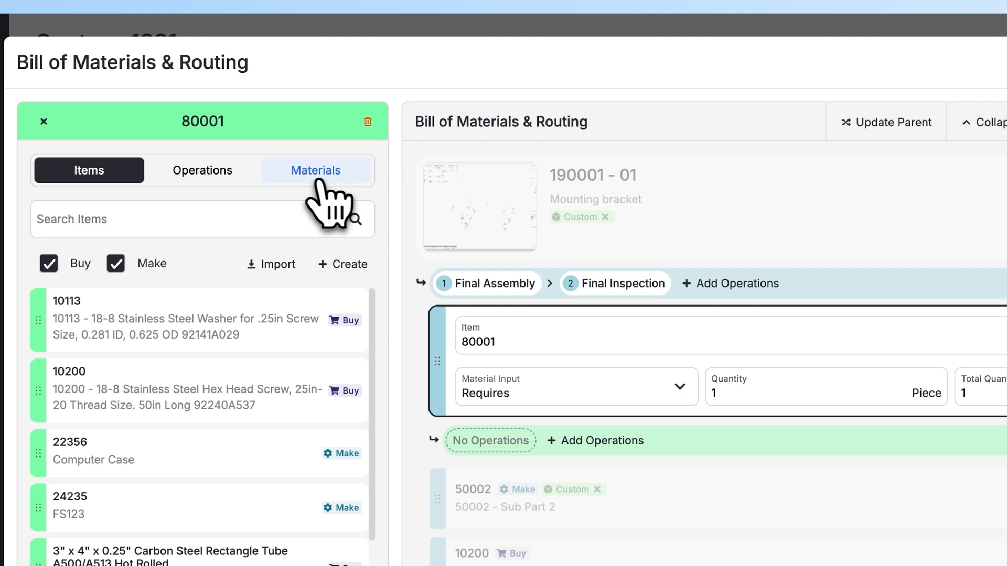
{"action": "left_click", "coordinate": [202, 170]}
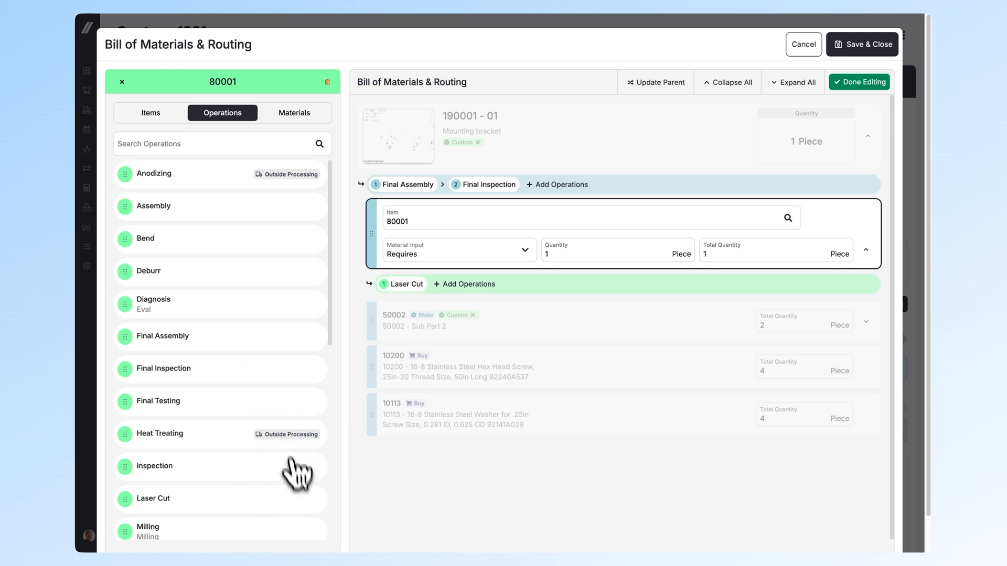
{"action": "left_click", "coordinate": [305, 239]}
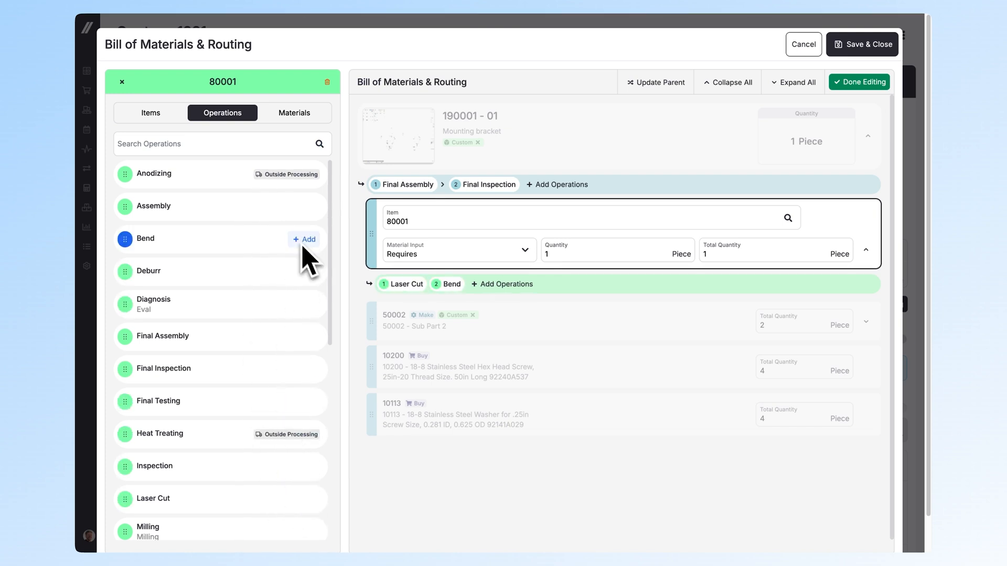
{"action": "type", "text": "Weld"}
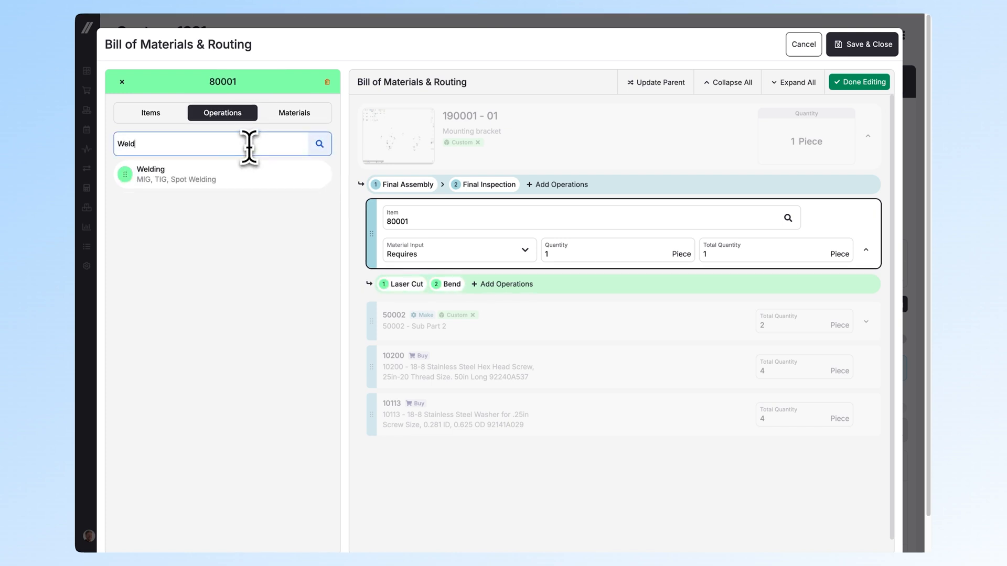
{"action": "left_click", "coordinate": [312, 174]}
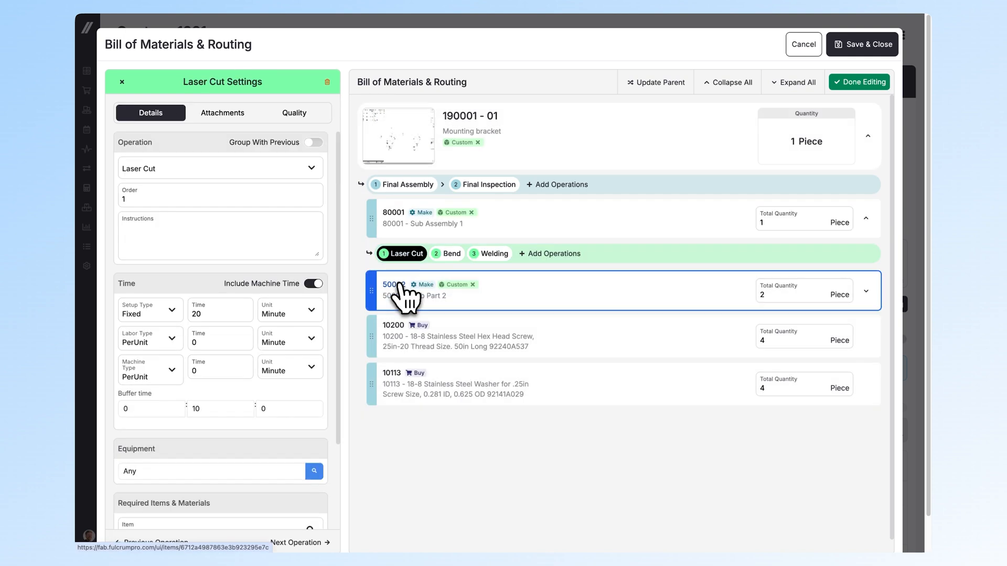
Step: Set Laser Cut labor time to 5 and machine time to 4 minutes, then finish editing the routing
{"action": "type", "text": "5"}
{"action": "left_click", "coordinate": [221, 368]}
{"action": "type", "text": "4"}
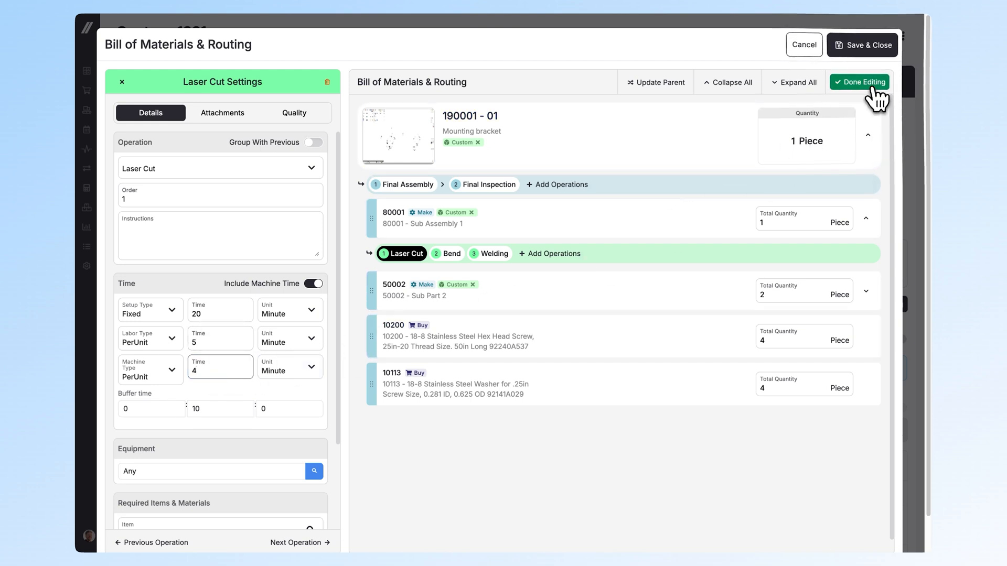
{"action": "left_click", "coordinate": [860, 82]}
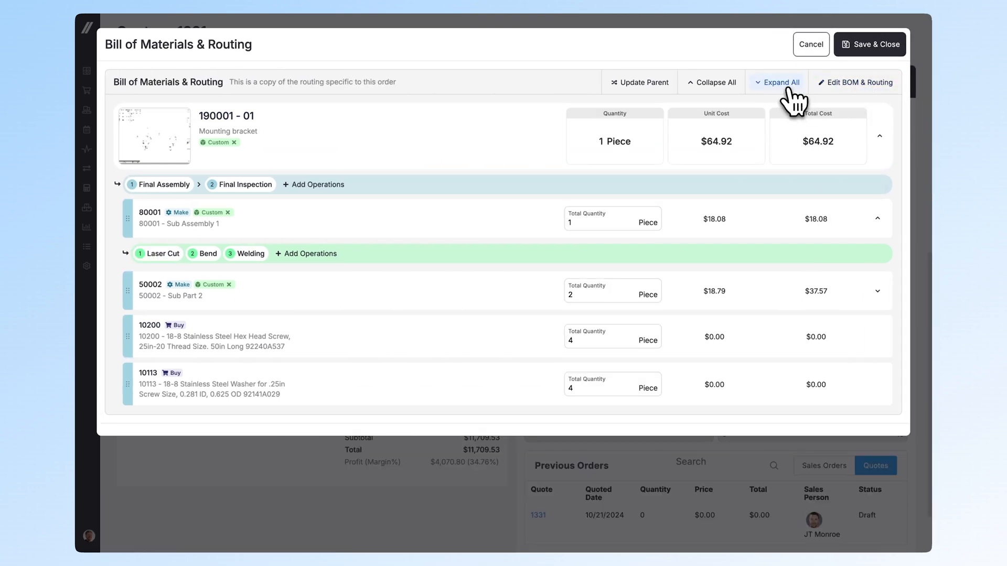
Step: Expand every level of the routing tree before creating jobs for sales order 1231
{"action": "left_click", "coordinate": [876, 291]}
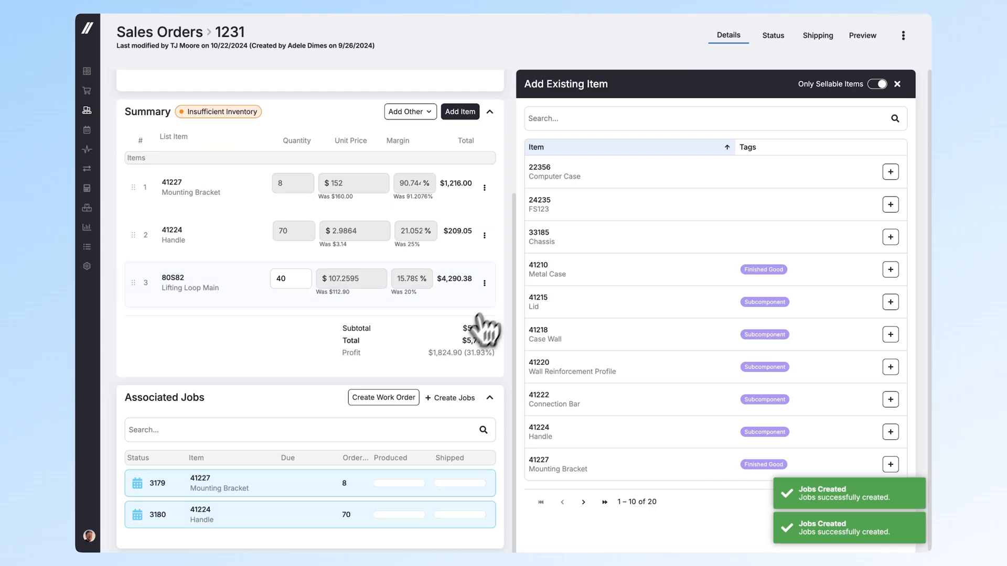
Step: Go to Production > Work Orders to list orders 1022–1034 with their statuses
{"action": "left_click", "coordinate": [383, 398]}
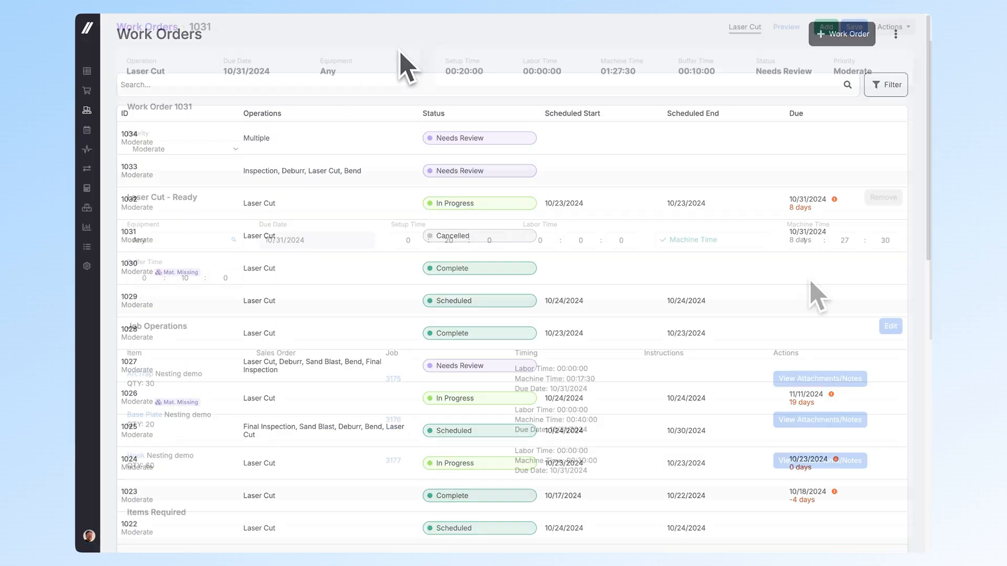
Step: Review work order 1031's nesting details and bring up its status actions to approve it
{"action": "scroll", "scroll_direction": "down", "scroll_amount": 3}
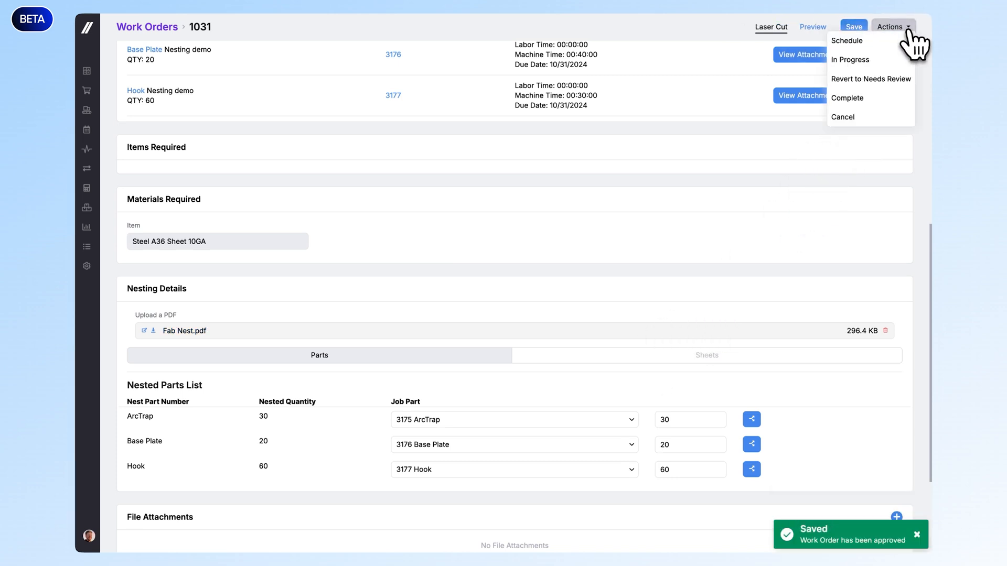
{"action": "left_click", "coordinate": [848, 41]}
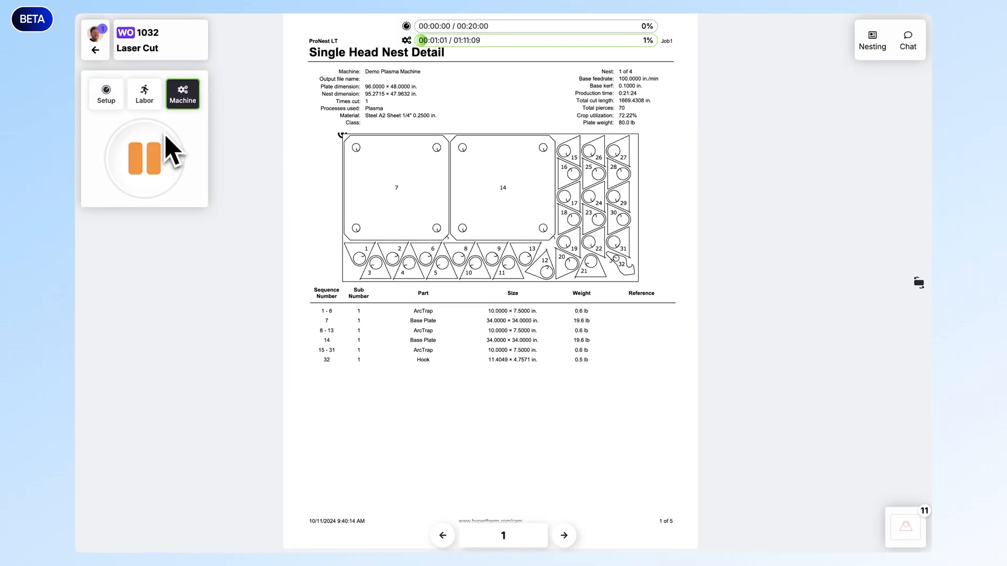
Step: Pause the running machine timer on work order 1032's Laser Cut operation
{"action": "left_click", "coordinate": [870, 40]}
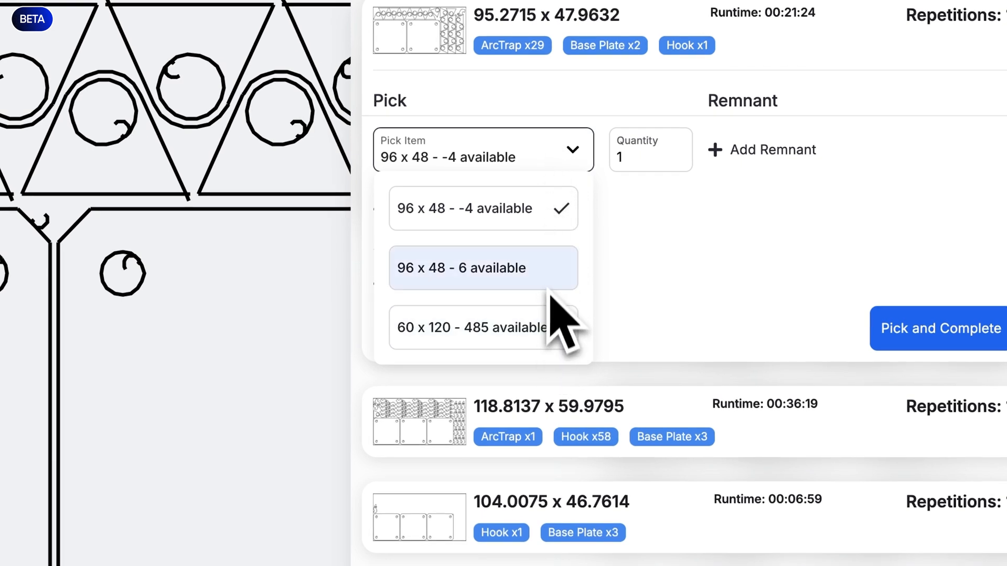
Step: Pick the 96 x 48 sheet with 6 available for the nest and record a 24 x 15 remnant
{"action": "left_click", "coordinate": [472, 327]}
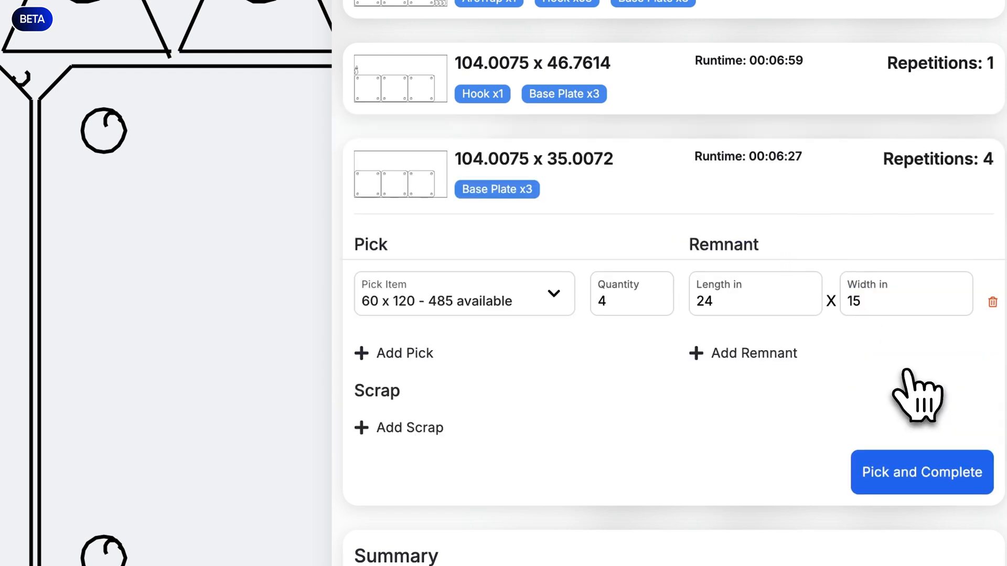
{"action": "left_click", "coordinate": [921, 473]}
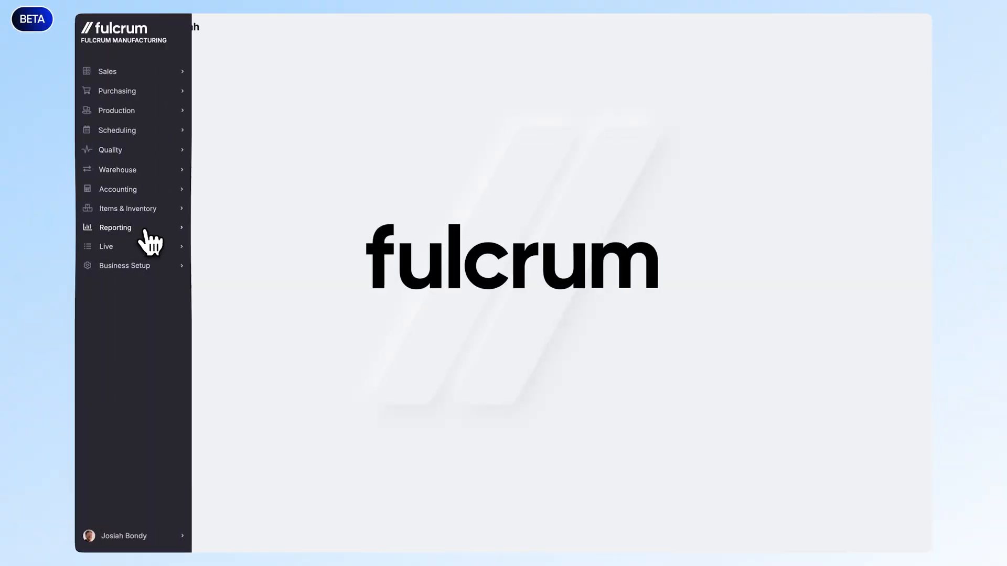
Step: Expand Reporting in the sidebar and go to the Report Builder list
{"action": "left_click", "coordinate": [116, 228]}
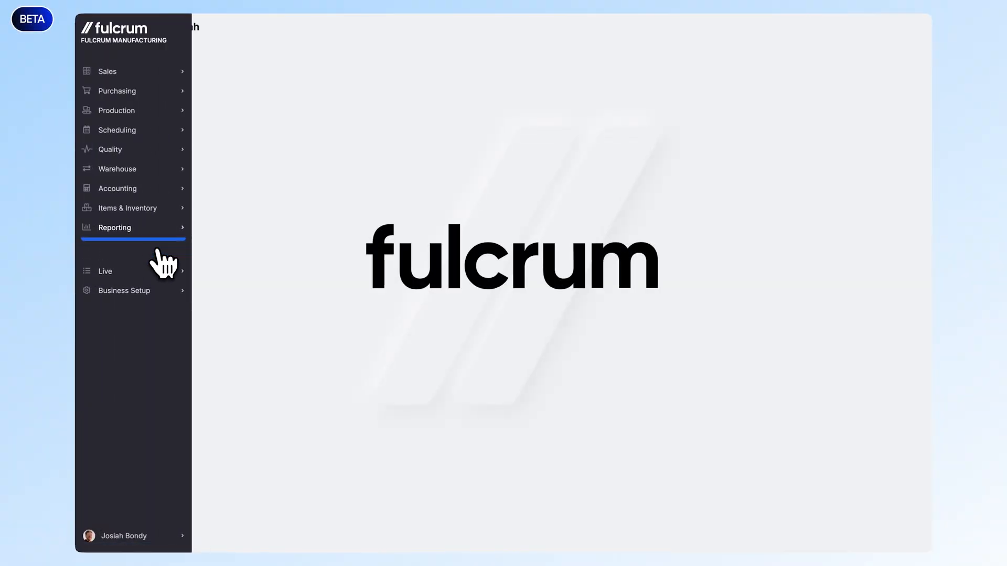
{"action": "left_click", "coordinate": [114, 228]}
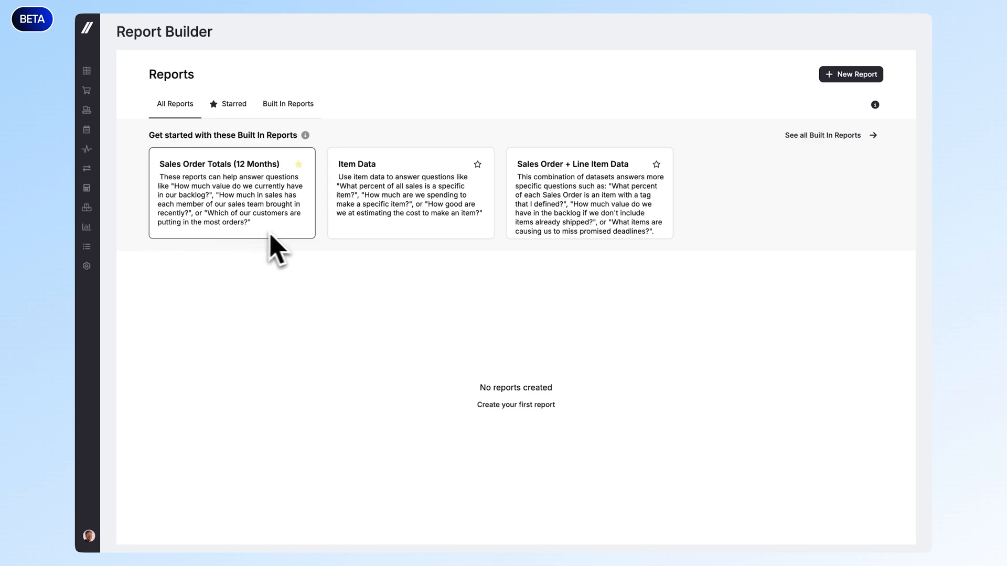
{"action": "mouse_move", "coordinate": [625, 254]}
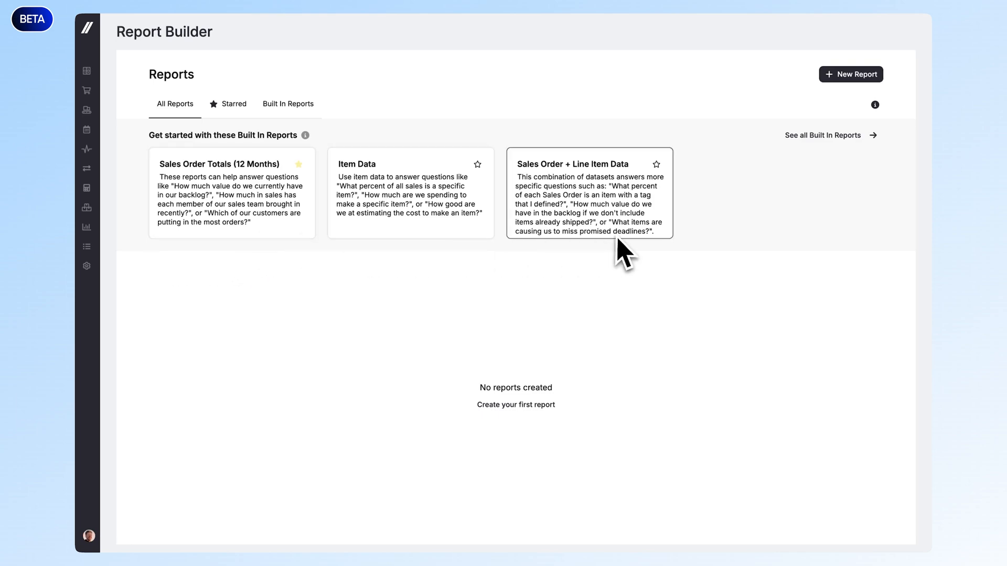
{"action": "mouse_move", "coordinate": [854, 103]}
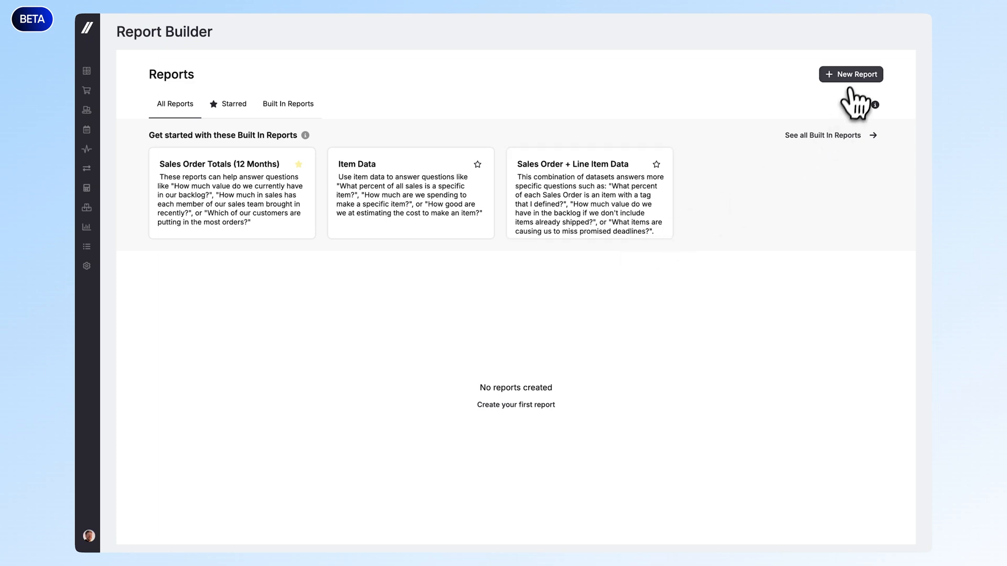
Step: Create a new bar report, name it 'Quotes Won by Sales Team Member' and save it
{"action": "left_click", "coordinate": [851, 73]}
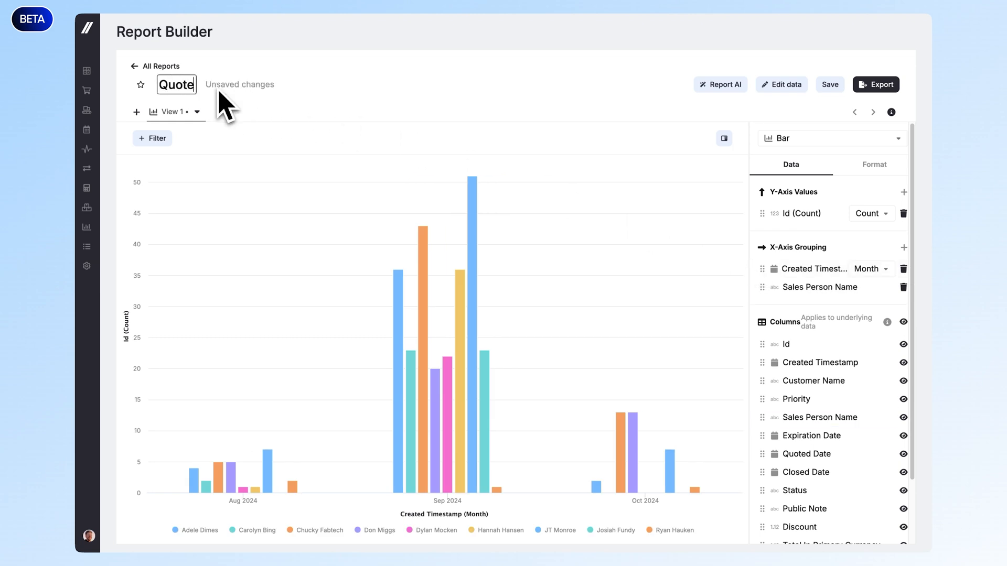
{"action": "type", "text": "Quotes Won by Sales Team Member"}
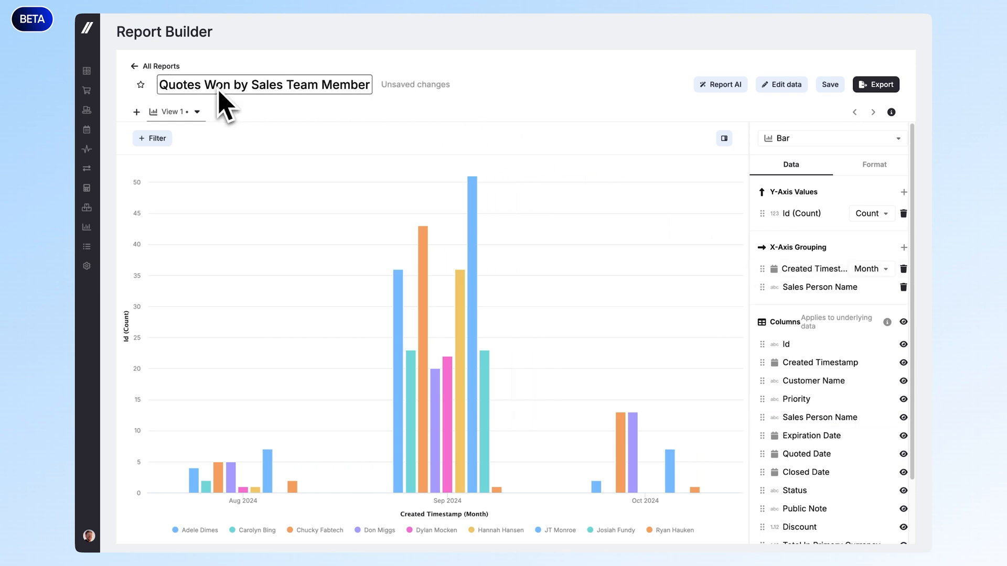
{"action": "left_click", "coordinate": [829, 84]}
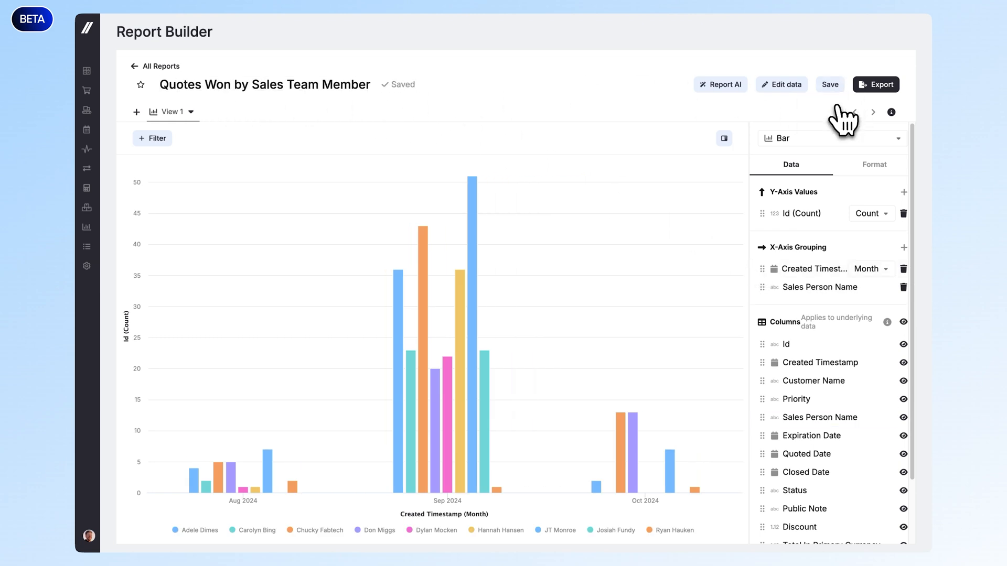